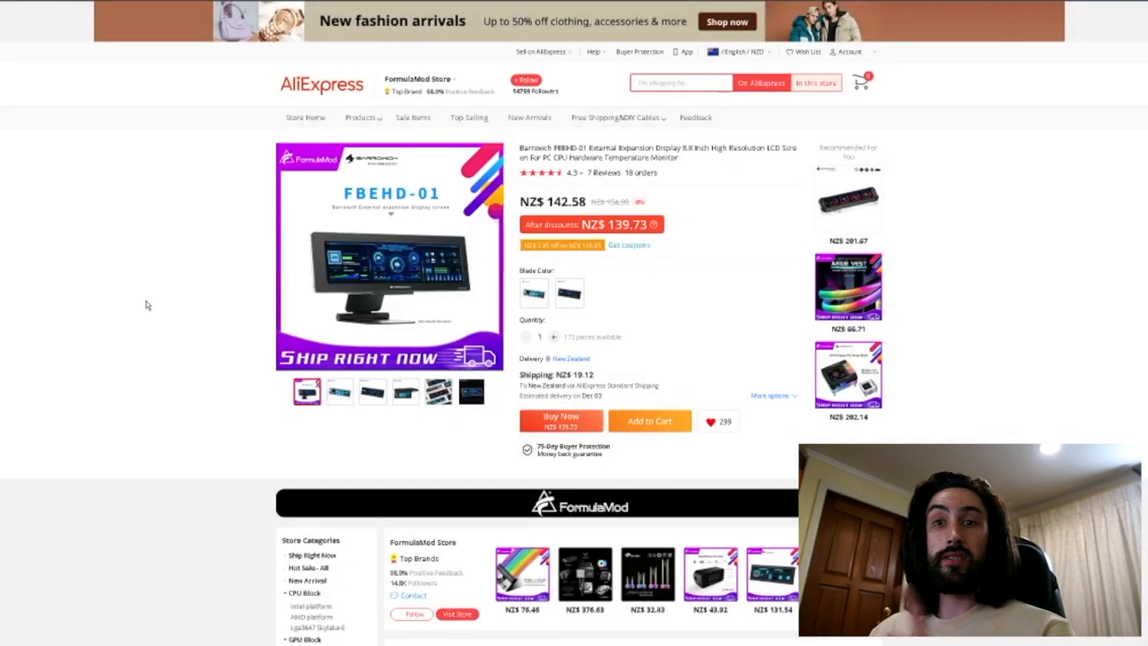
Browse the display's product photos and go to its FormulaMod store page.
click(339, 391)
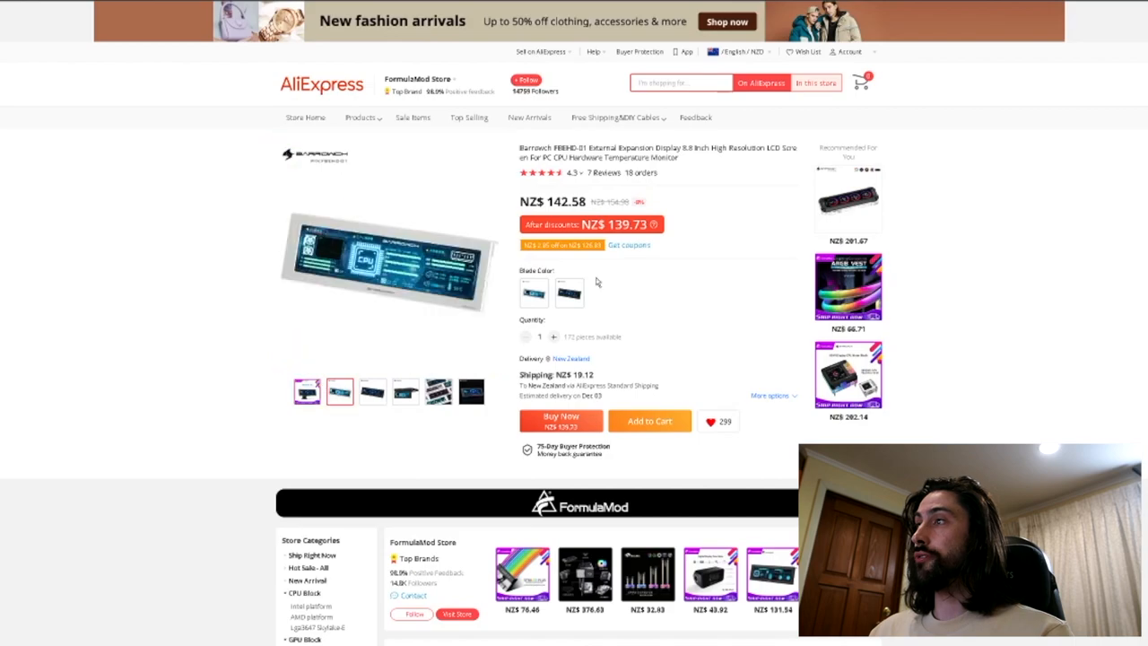
click(339, 391)
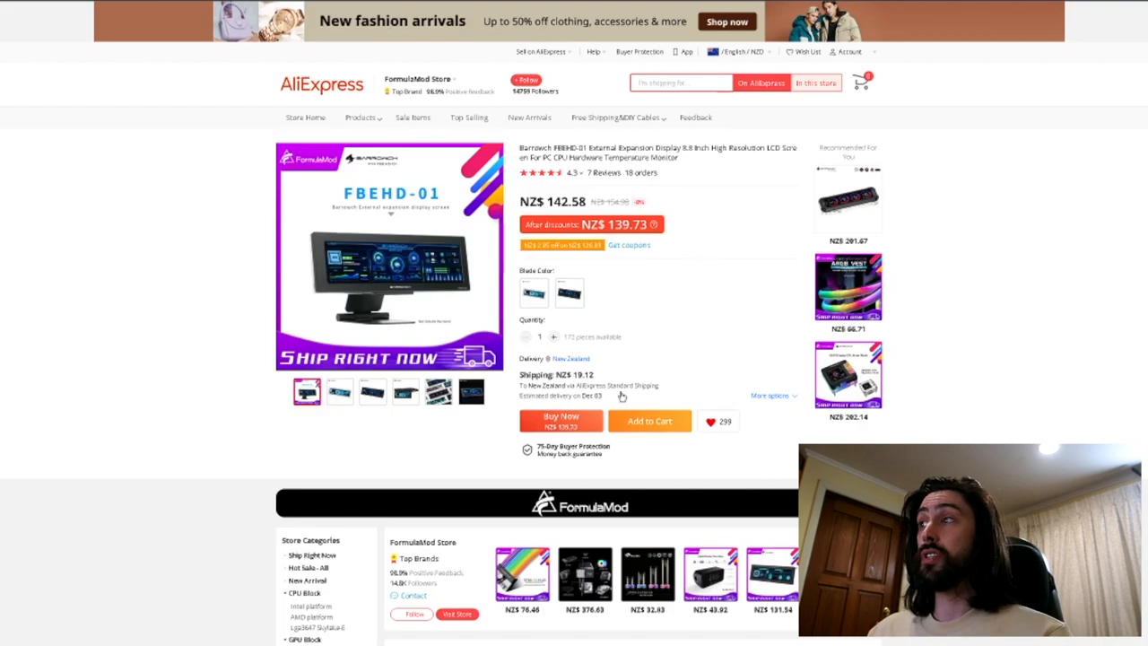
click(437, 391)
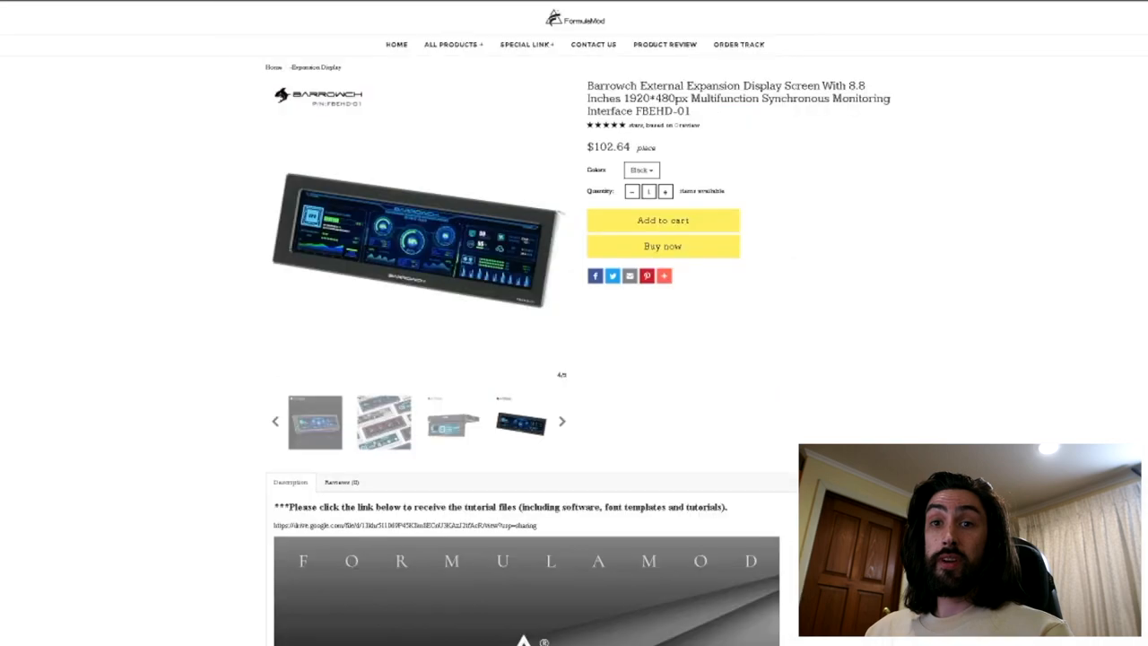
mouse_move(308, 282)
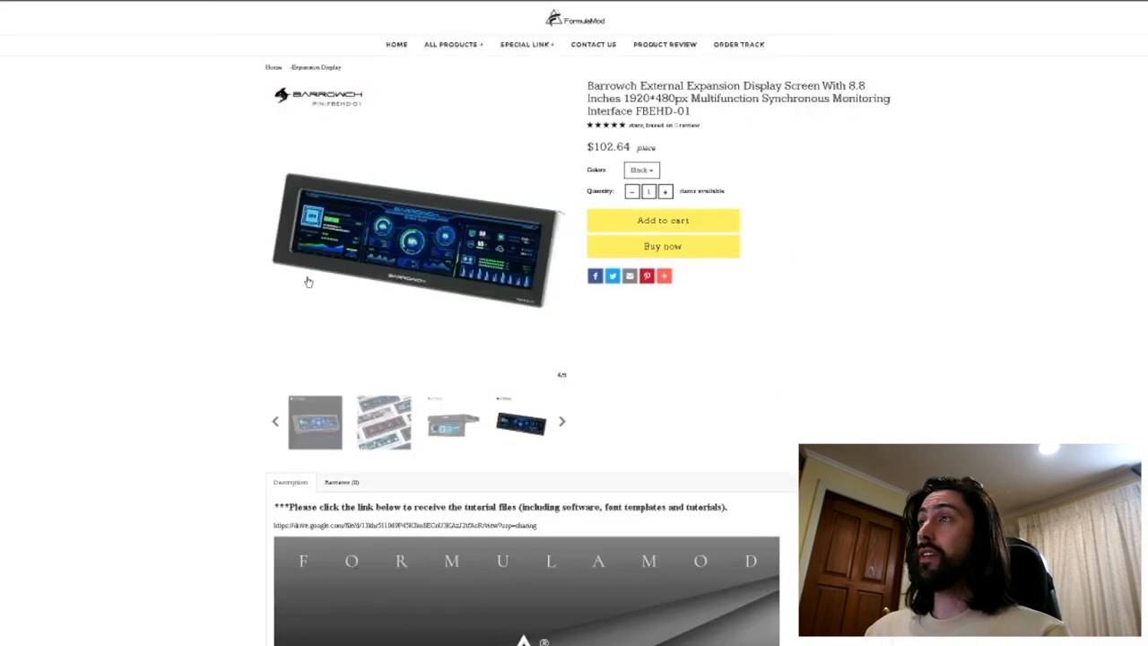
mouse_move(296, 273)
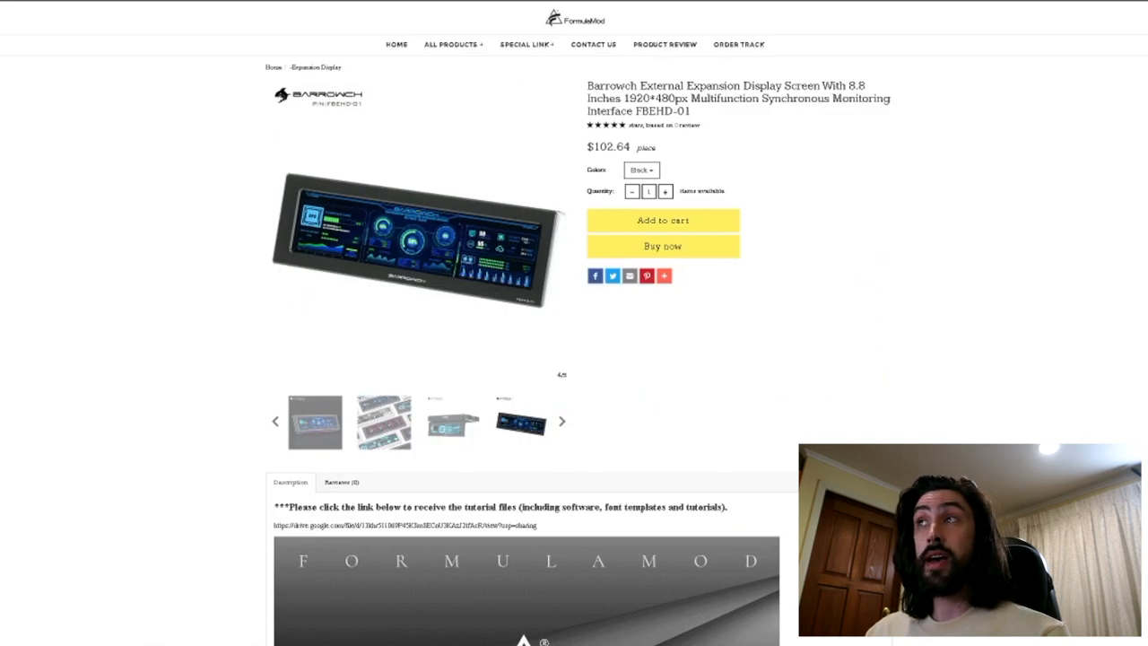
mouse_move(111, 233)
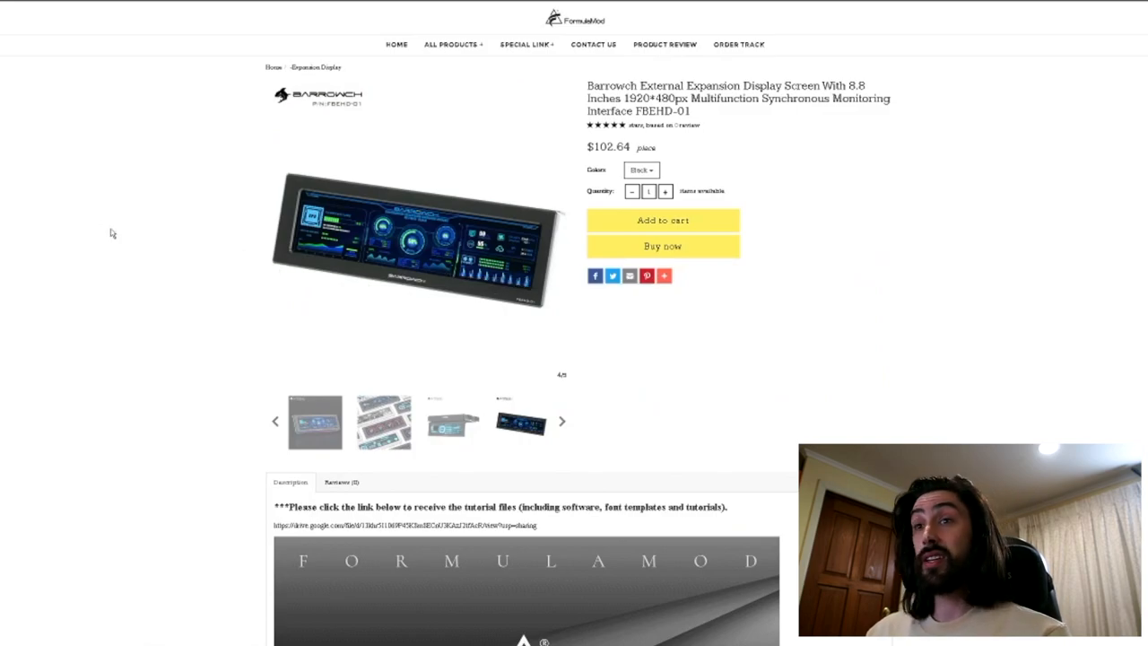
Select the Google Drive tutorial-files download link in the product description.
scroll(down, 3)
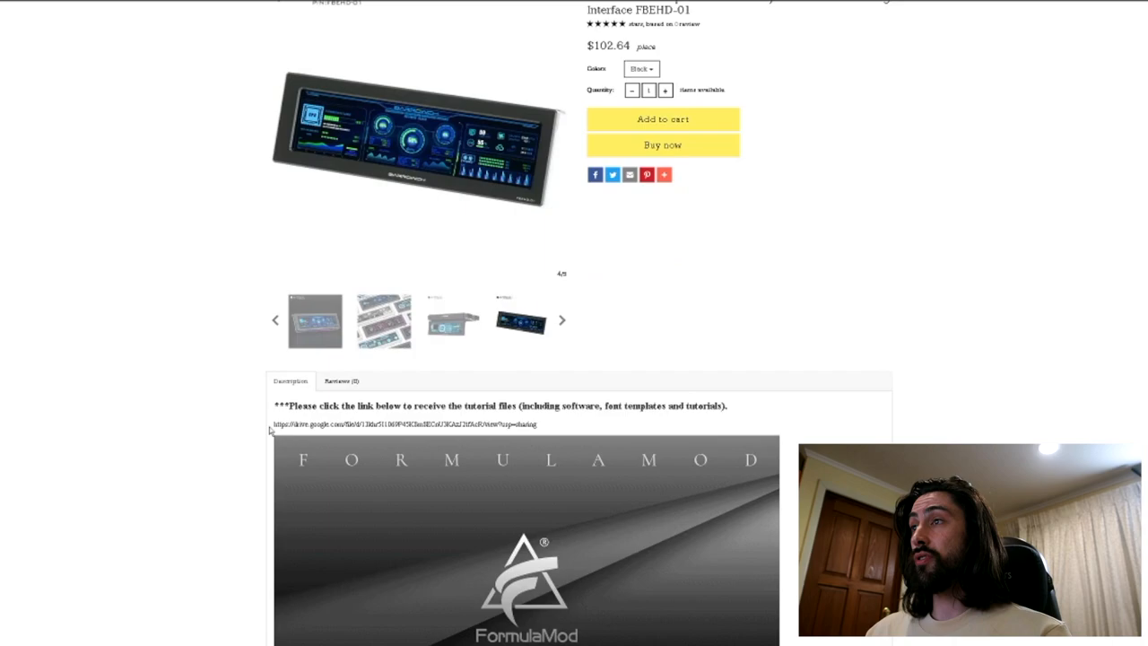
triple_click(403, 423)
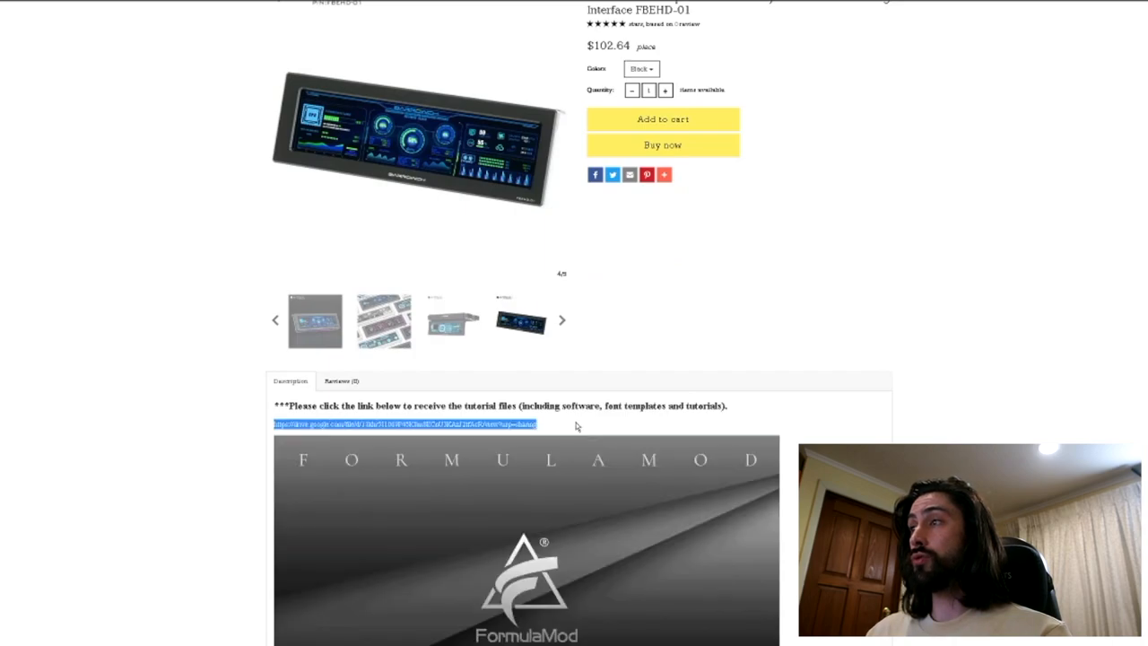
mouse_move(573, 427)
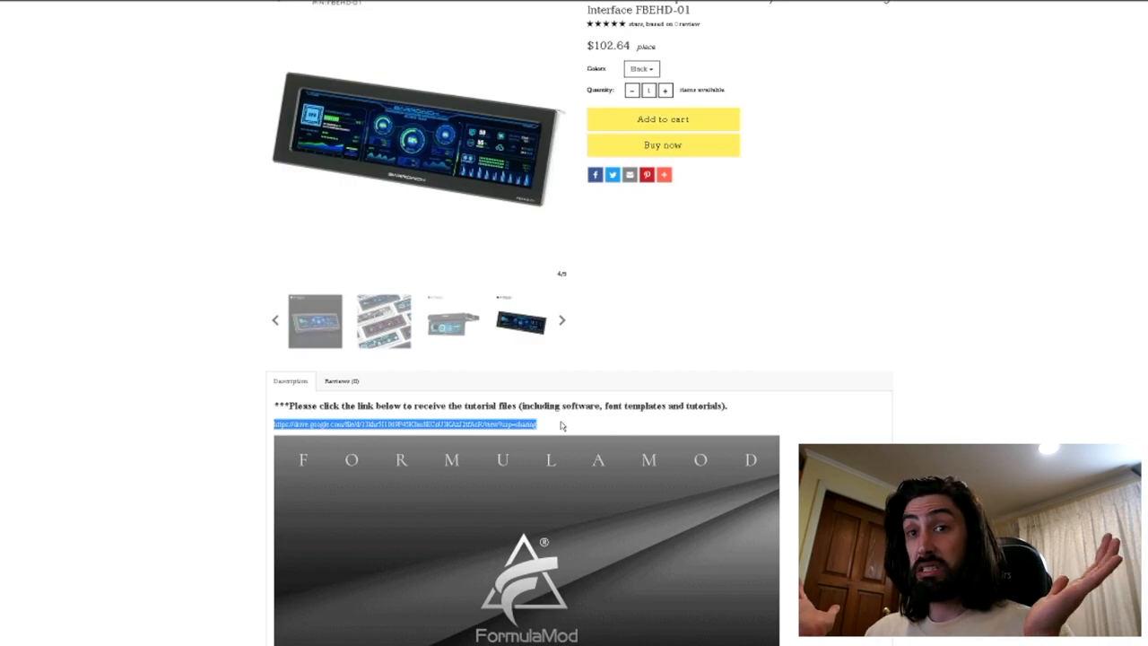
mouse_move(477, 272)
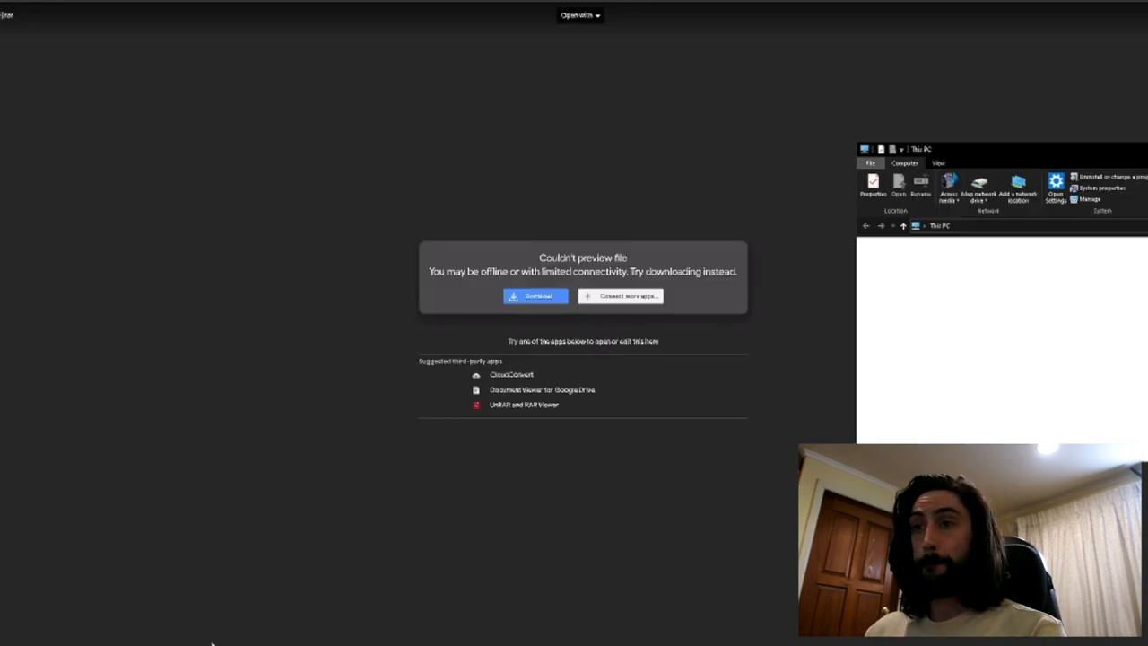
Download the FBEHD-01 tutorial archive from Google Drive and view it in WinRAR.
click(535, 296)
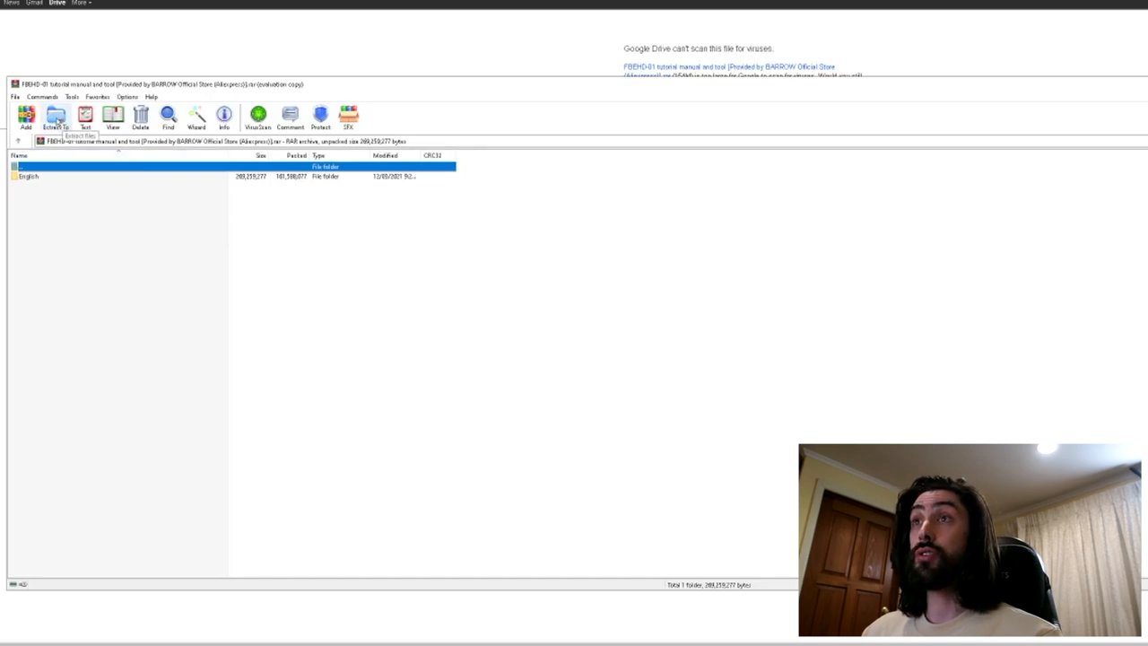
Extract the tutorial archive into the Downloads folder.
click(54, 116)
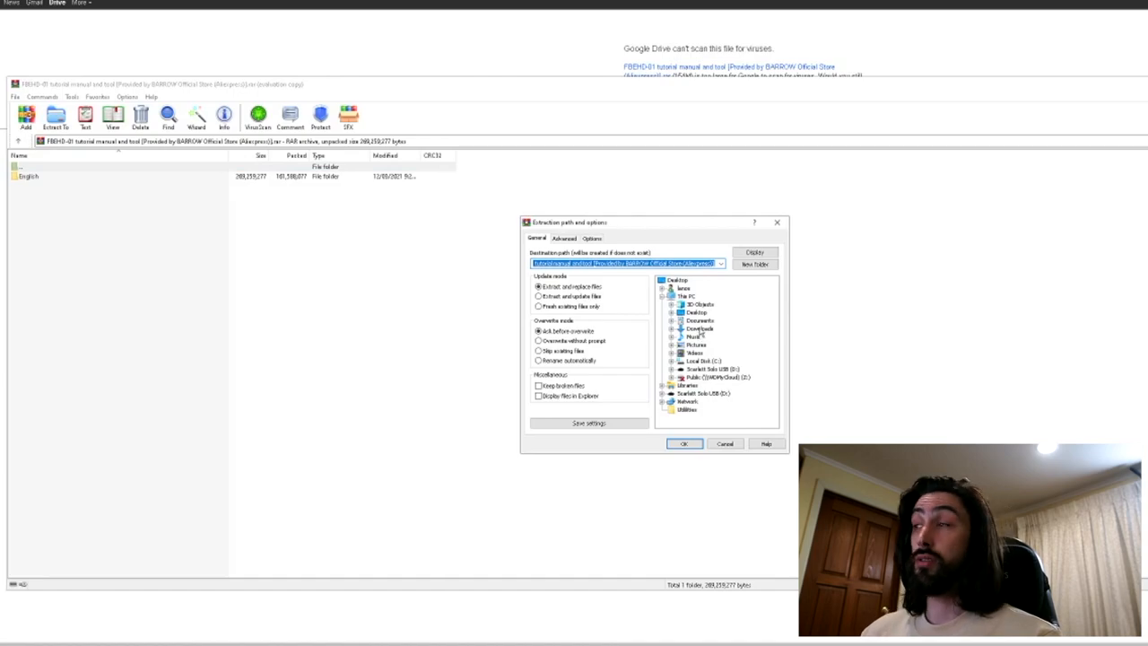
click(700, 328)
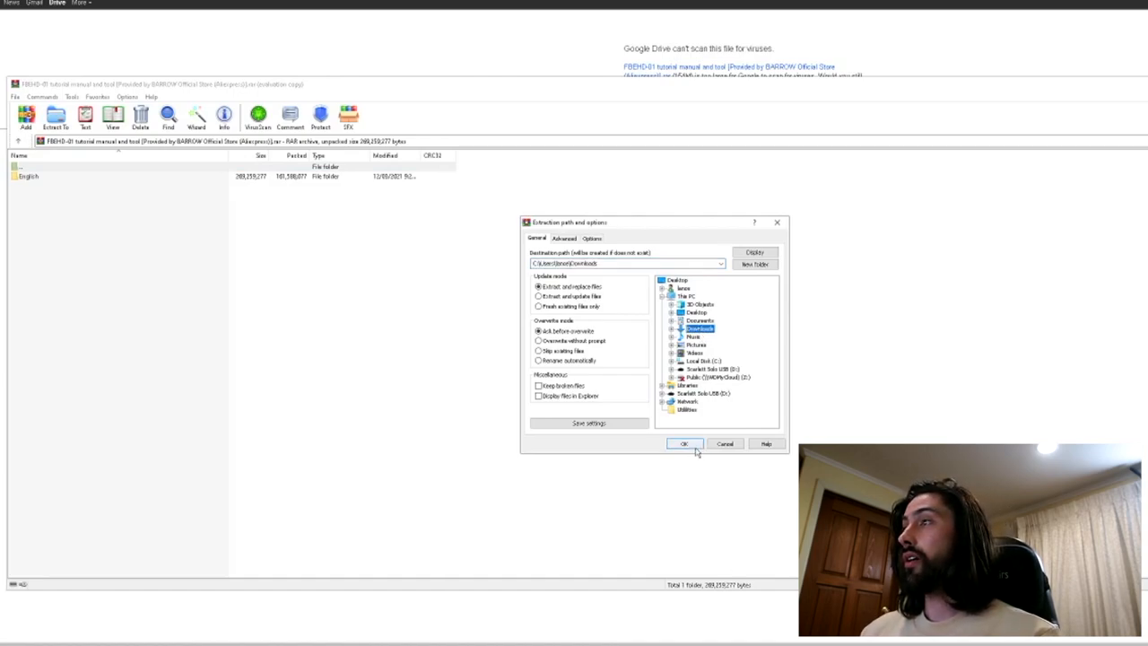
click(683, 443)
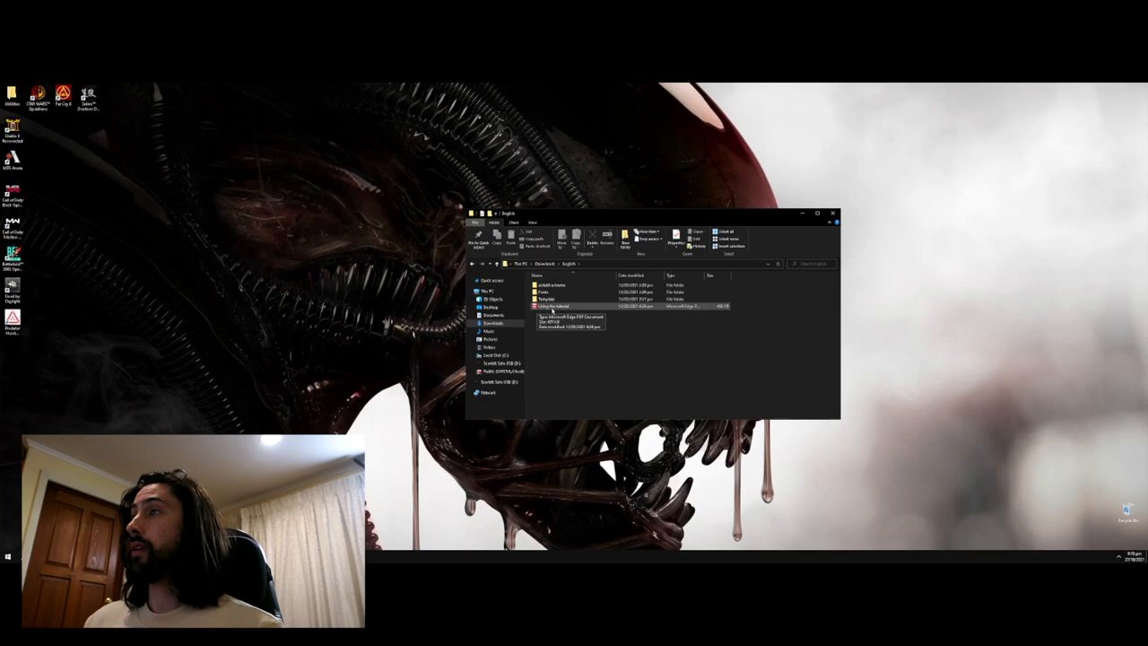
Browse the extracted fonts folder, then the AIDA64 program folder to launch aida64.exe.
click(547, 290)
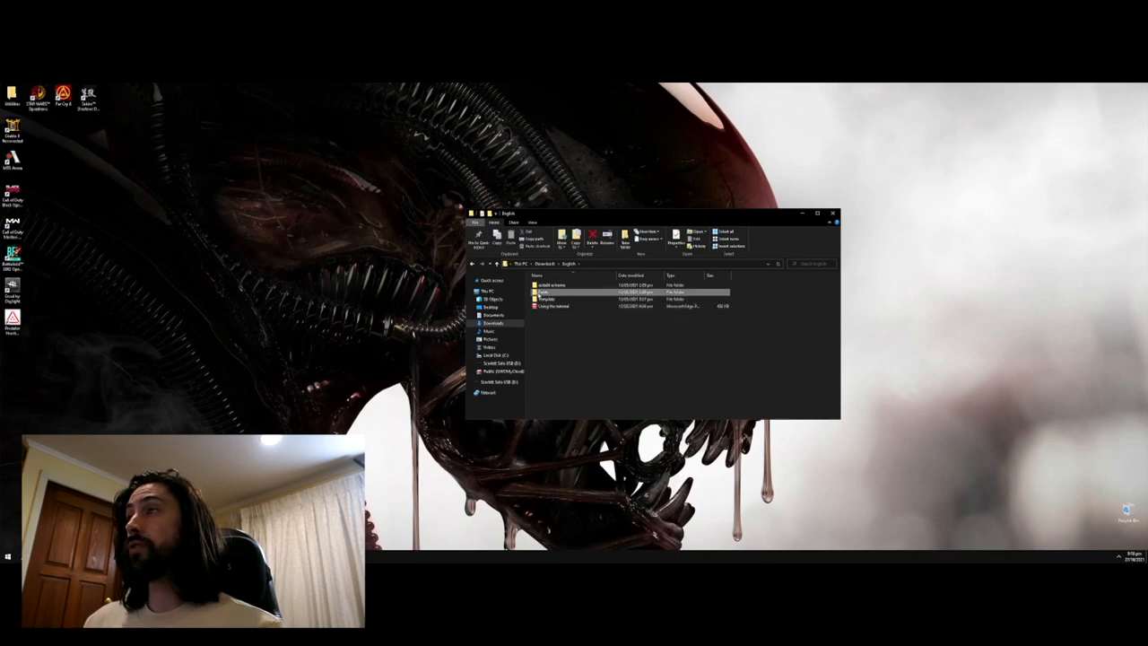
double_click(547, 293)
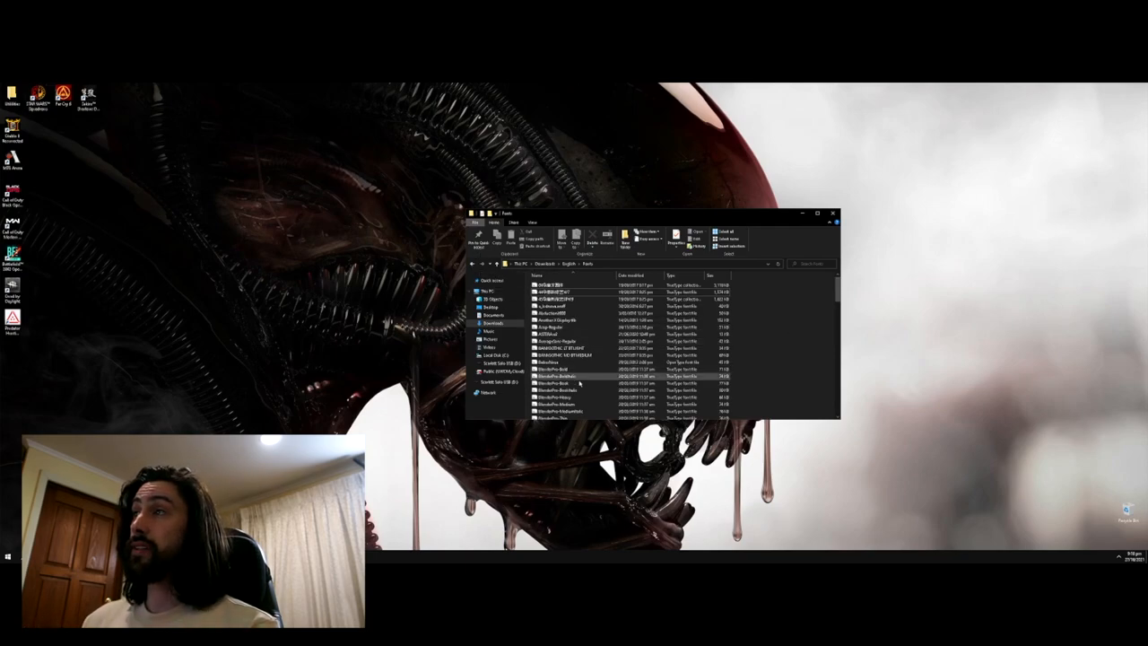
scroll(down, 3)
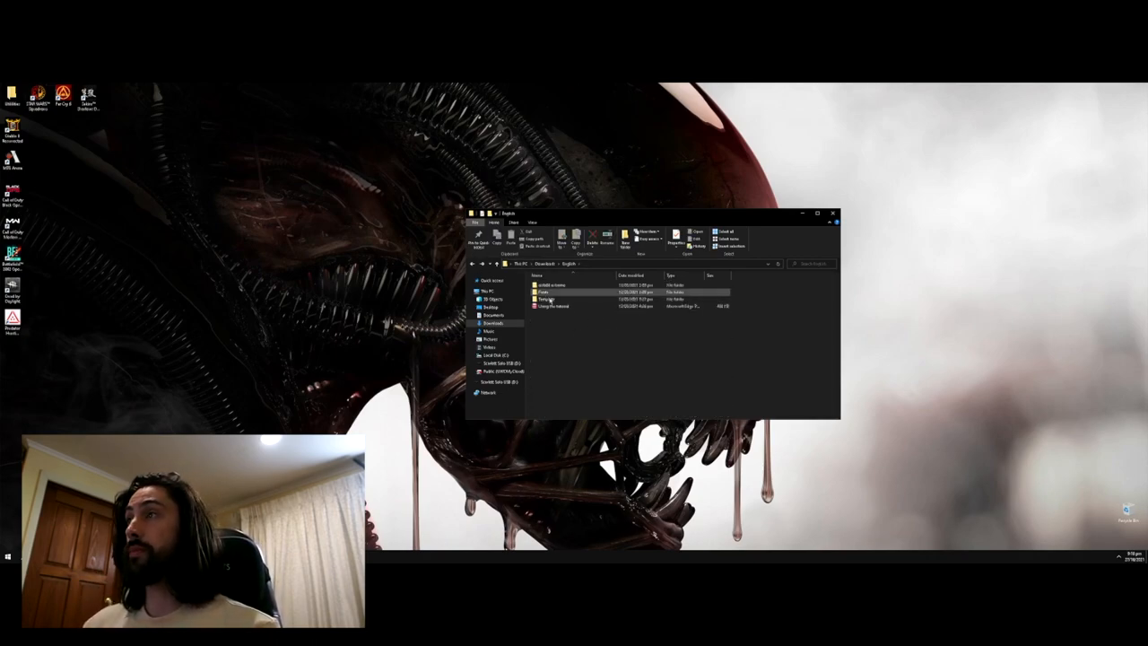
double_click(552, 285)
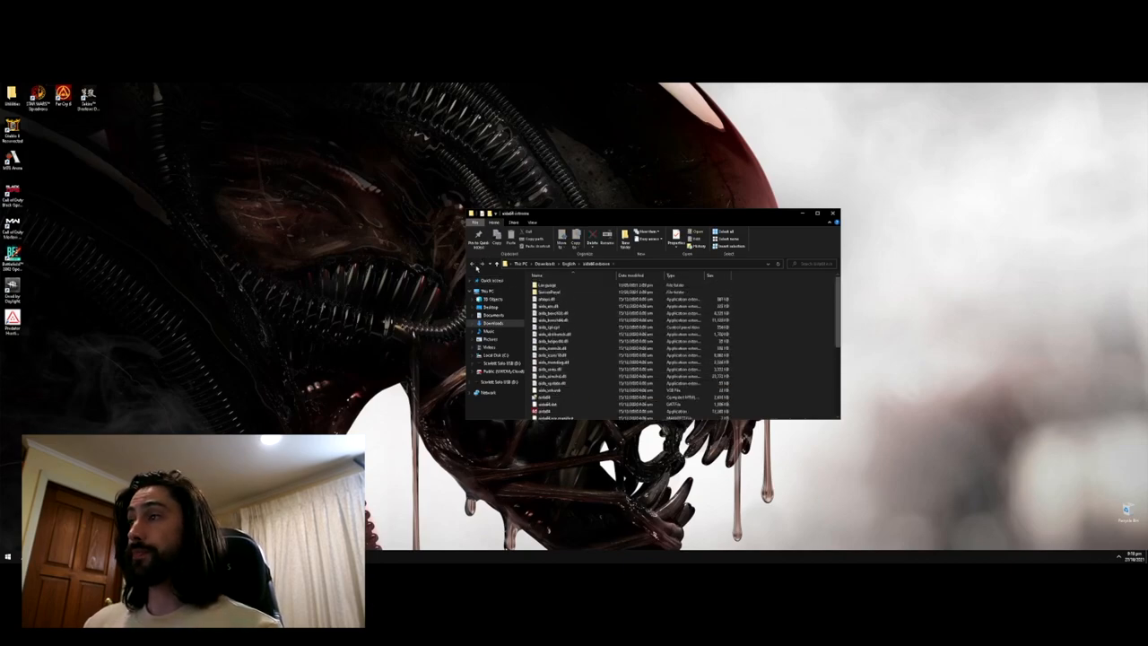
scroll(down, 3)
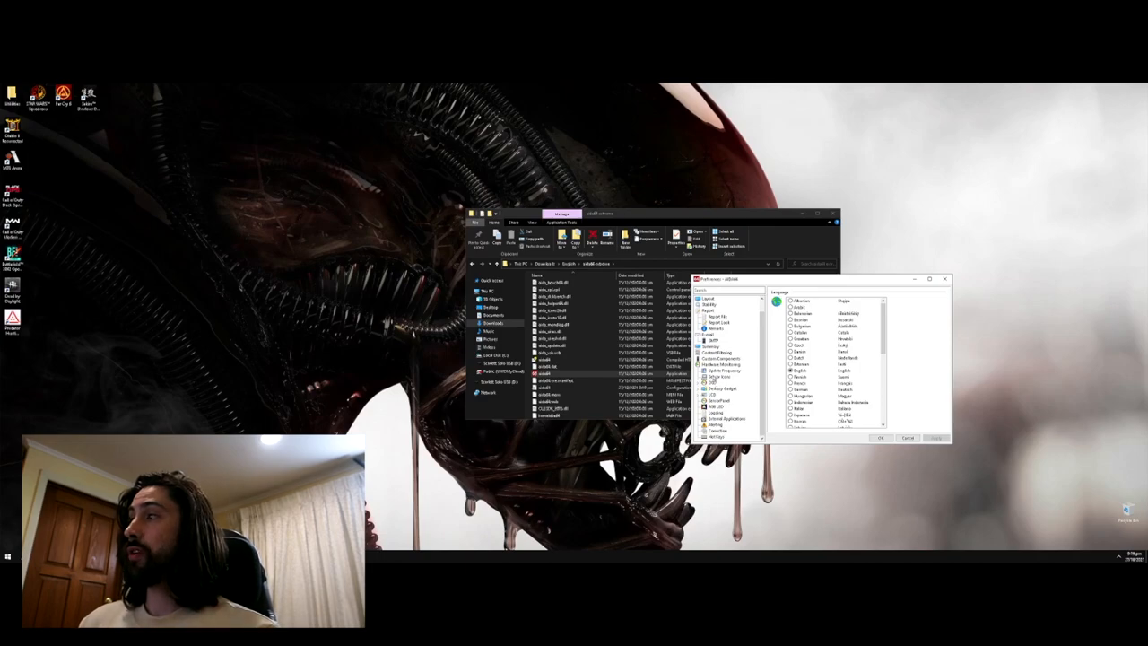
Enable Show SensorPanel in Preferences, apply it and bring up the SensorPanel Manager.
click(718, 400)
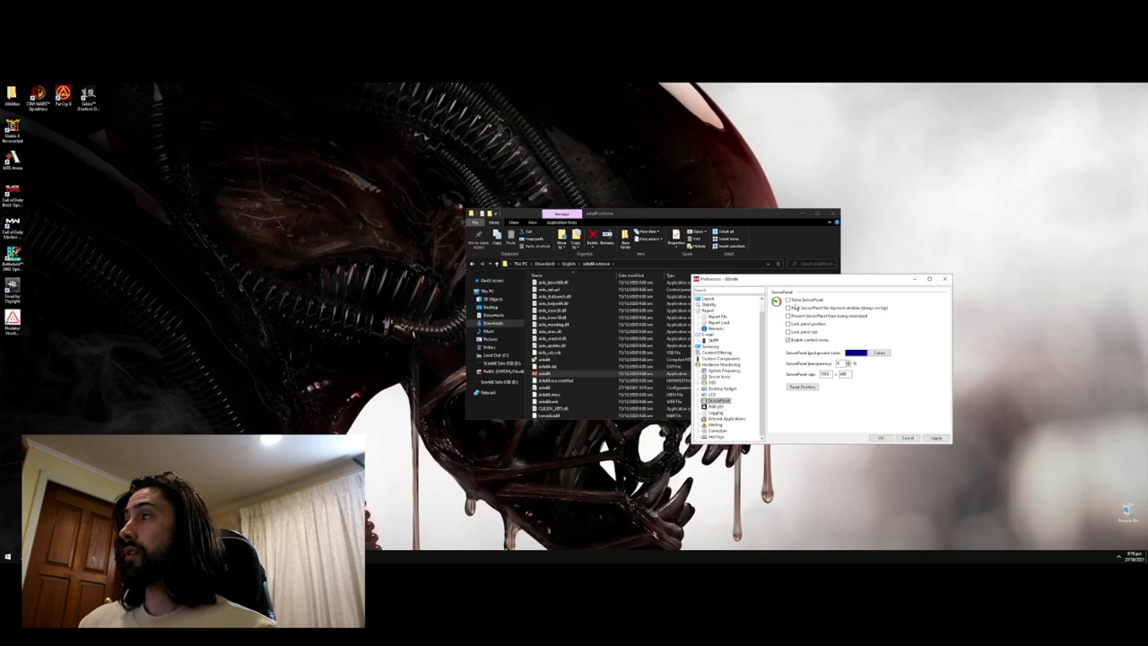
click(789, 309)
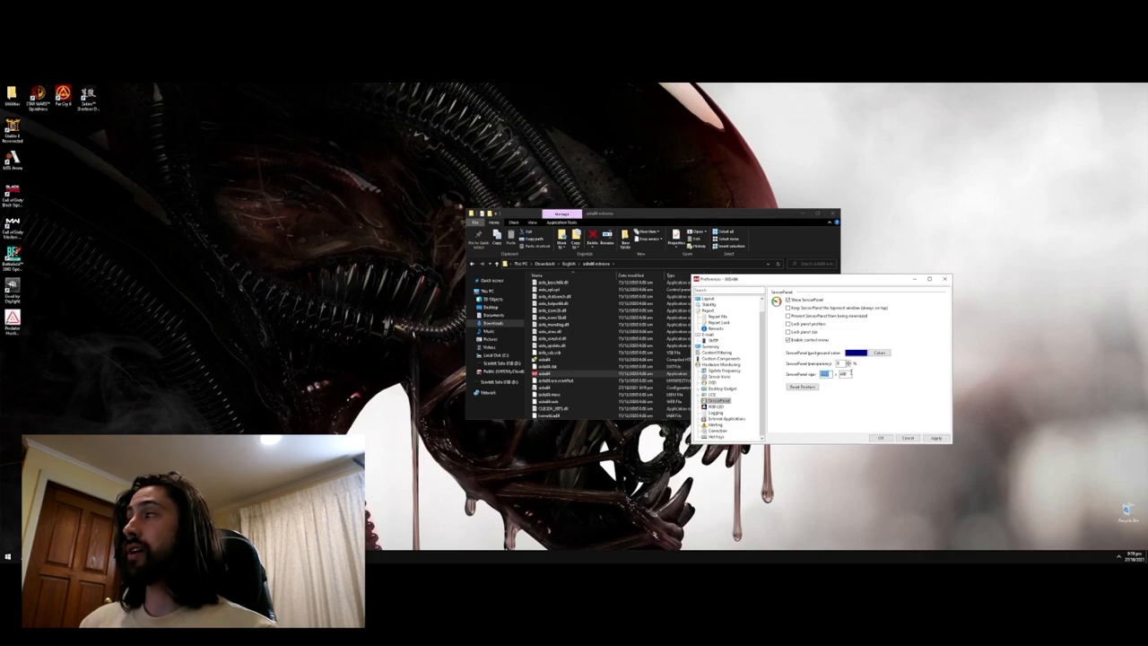
click(937, 438)
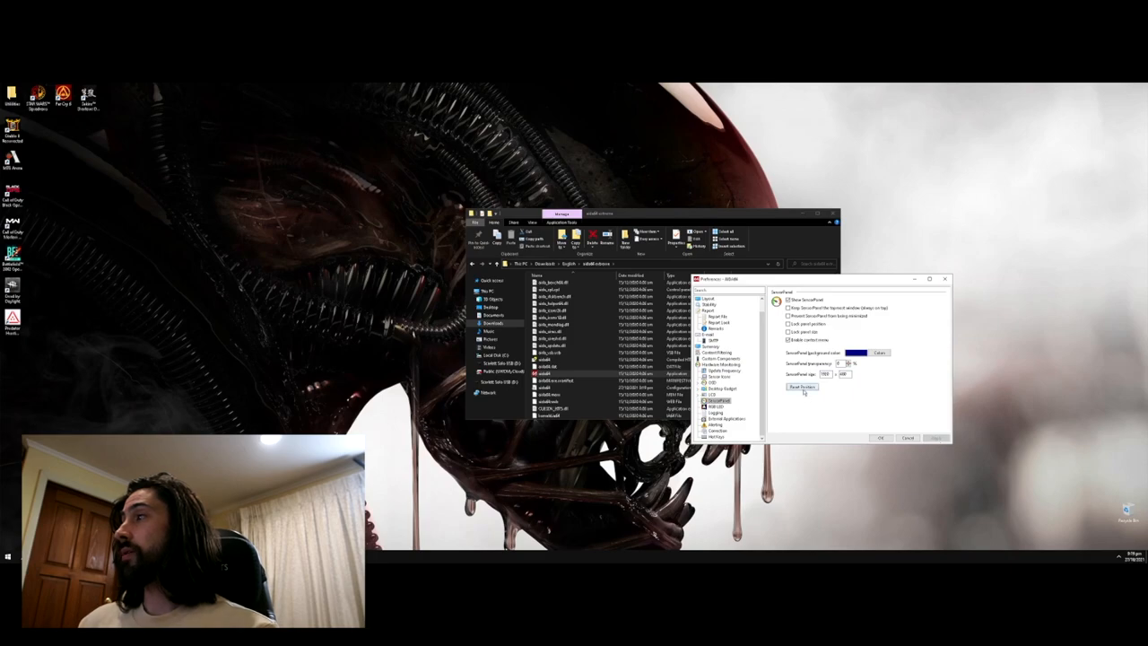
click(800, 388)
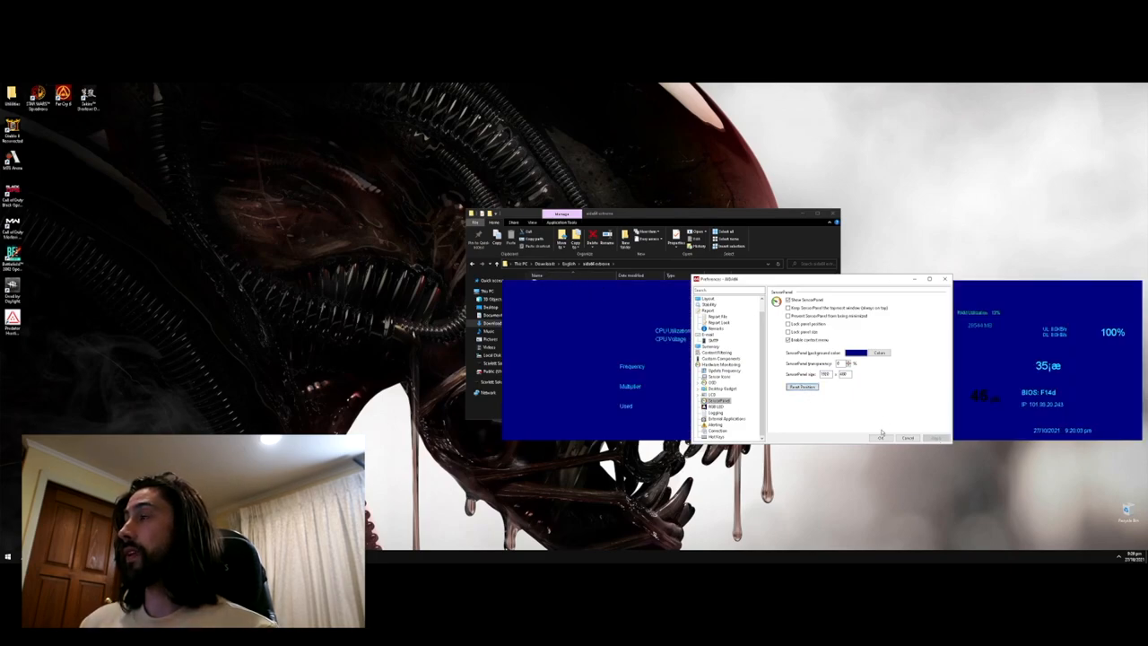
click(882, 438)
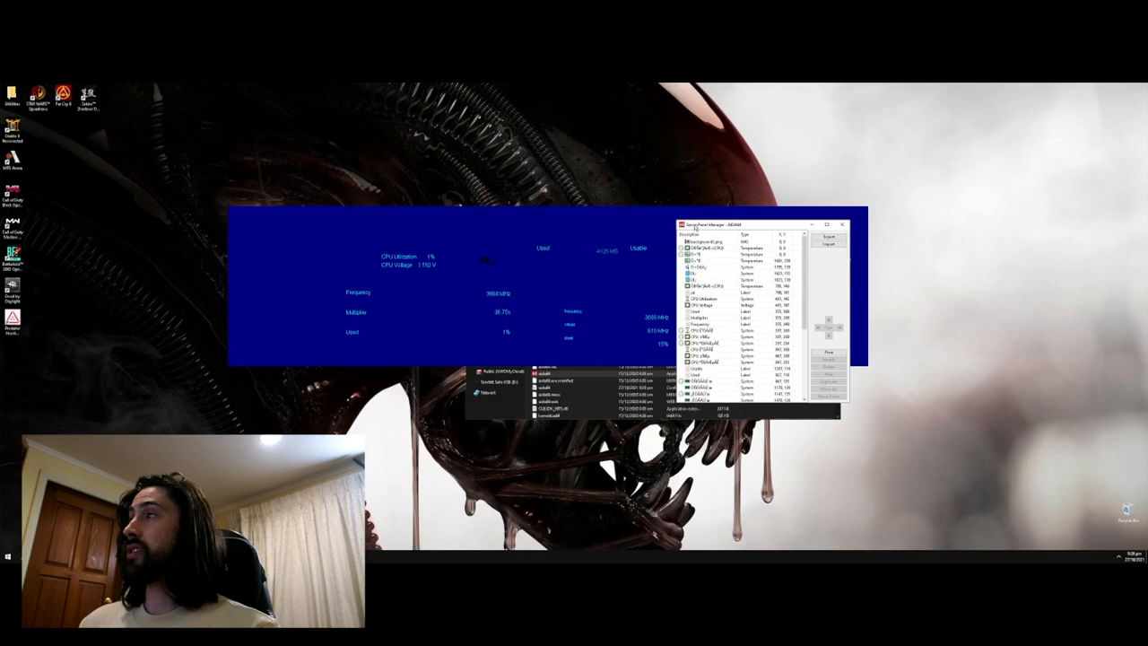
Import the .sensorpanel template, replacing the basic panel with circular CPU, GPU, MB and volume gauges.
click(829, 244)
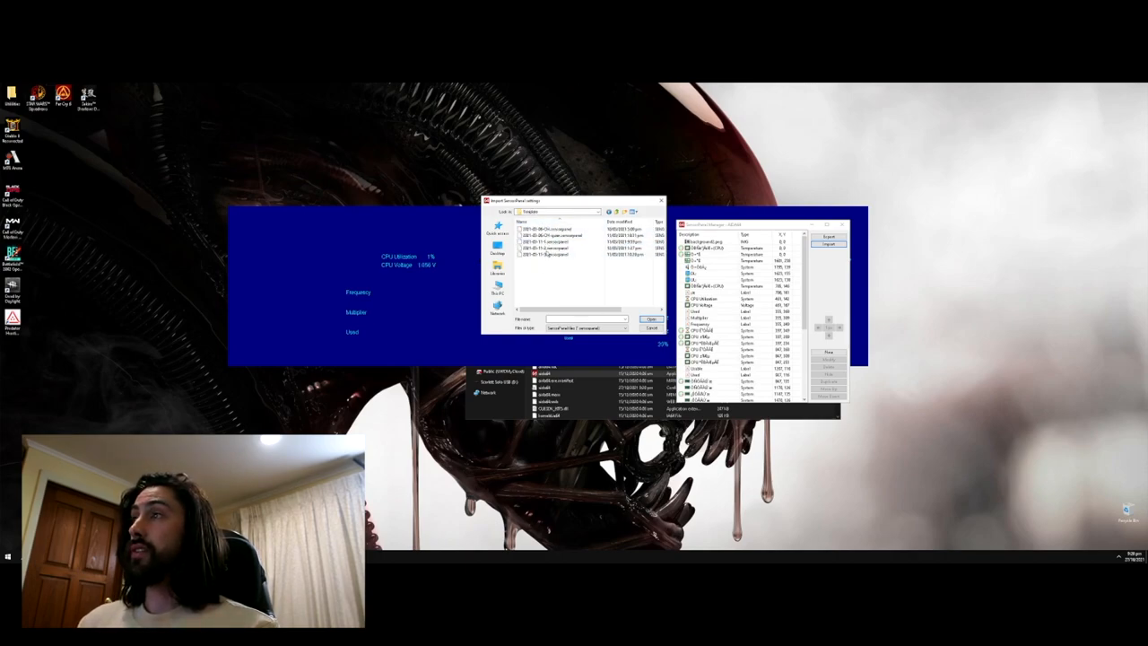
click(649, 319)
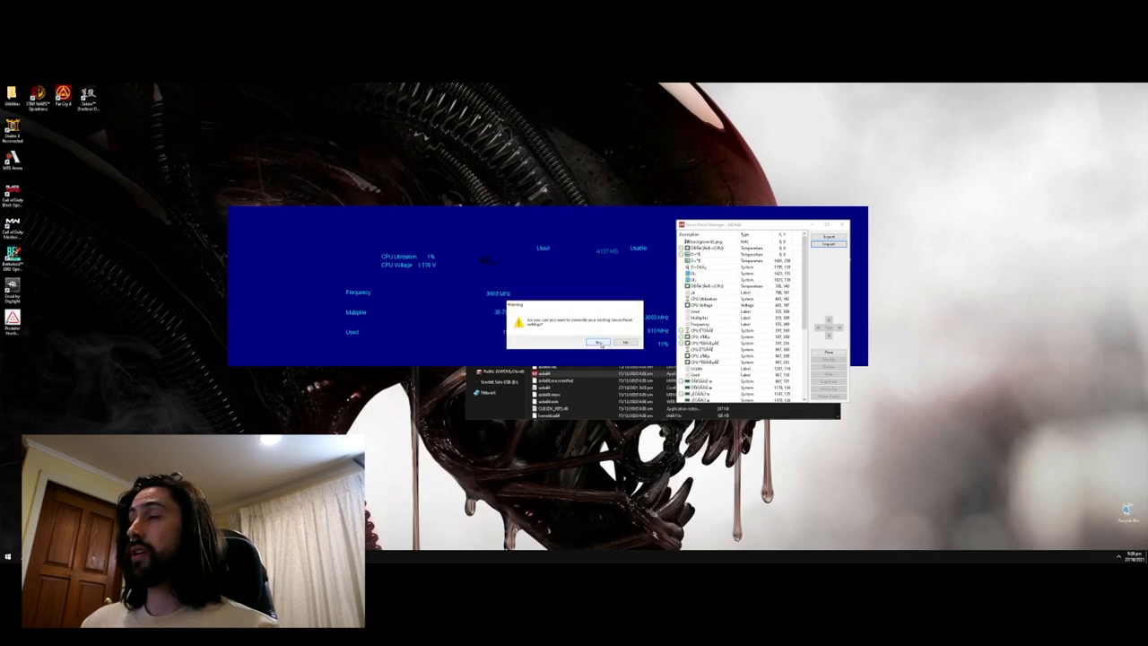
click(600, 341)
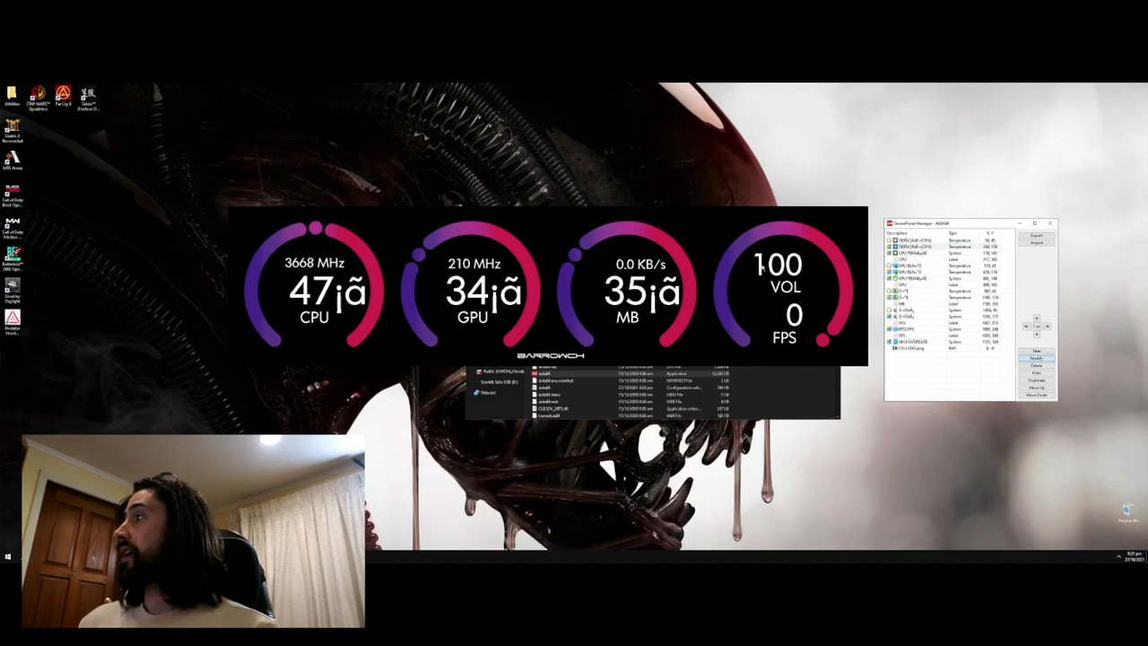
Modify the temperature items so their unit text shows °C correctly.
click(1036, 357)
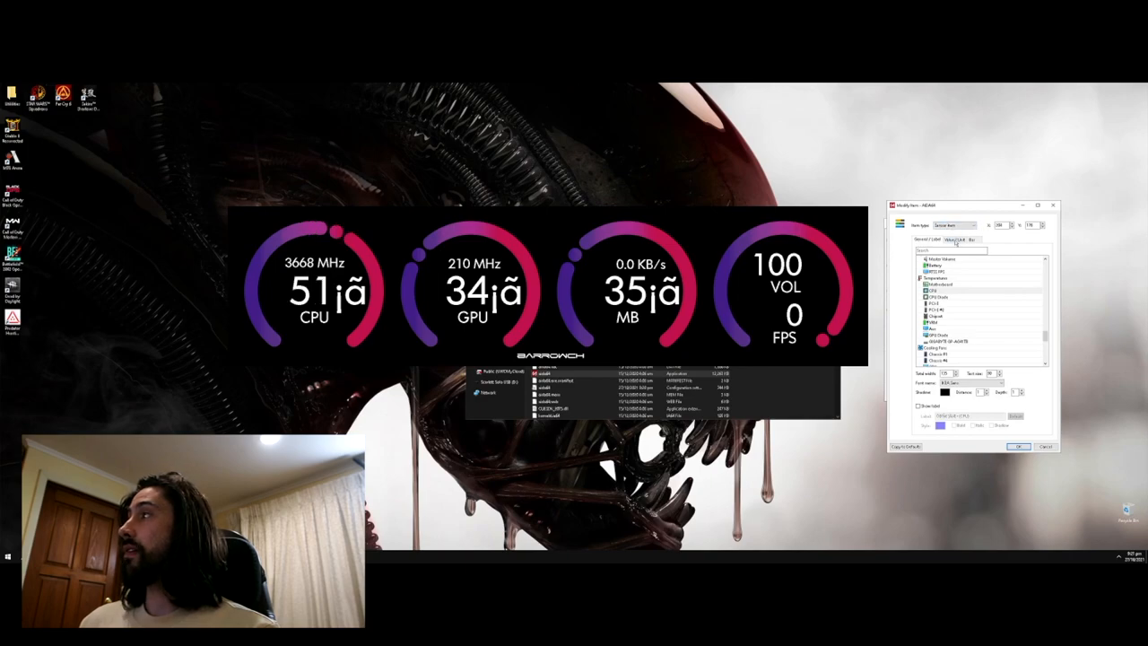
click(958, 238)
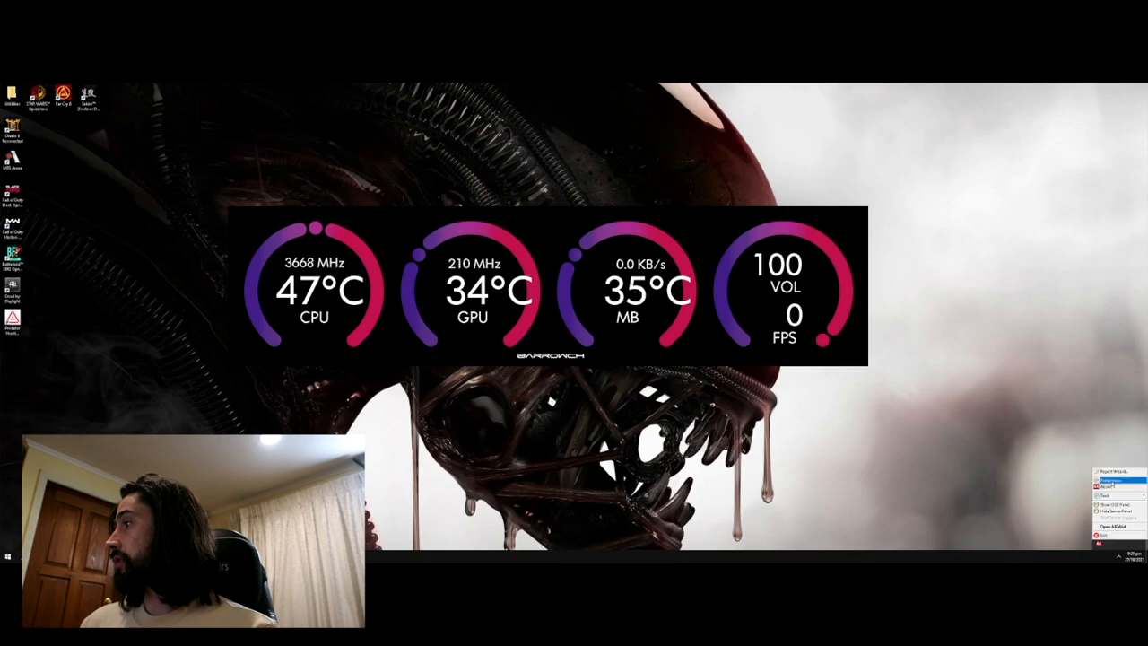
Set AIDA64 to load at Windows startup in General preferences and save.
click(1112, 480)
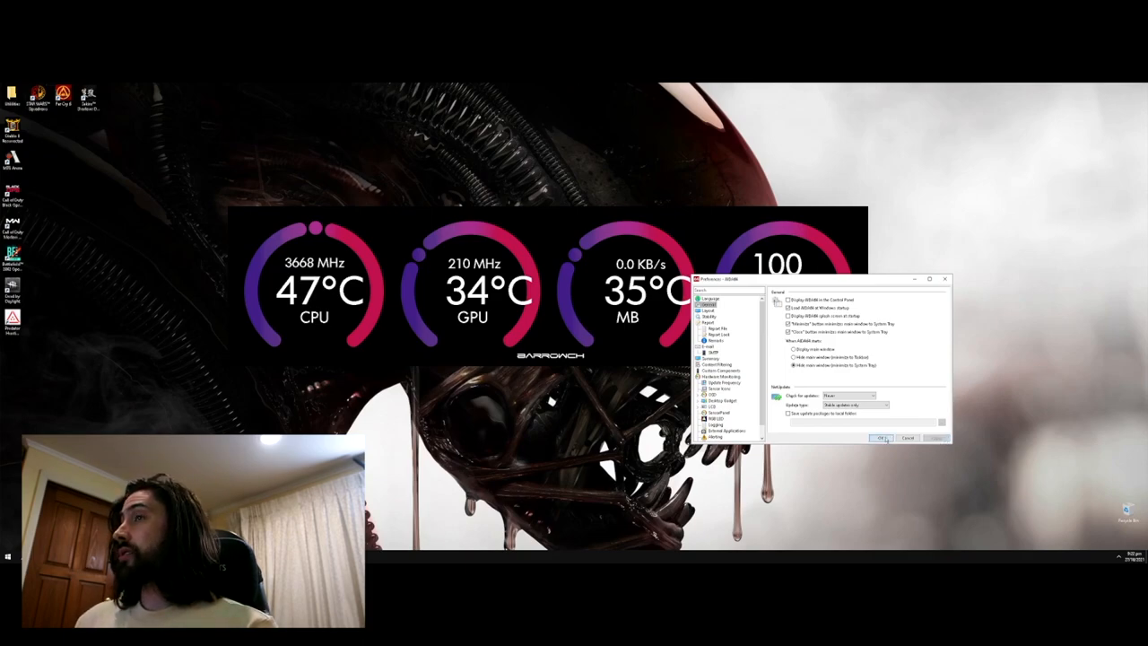
click(883, 438)
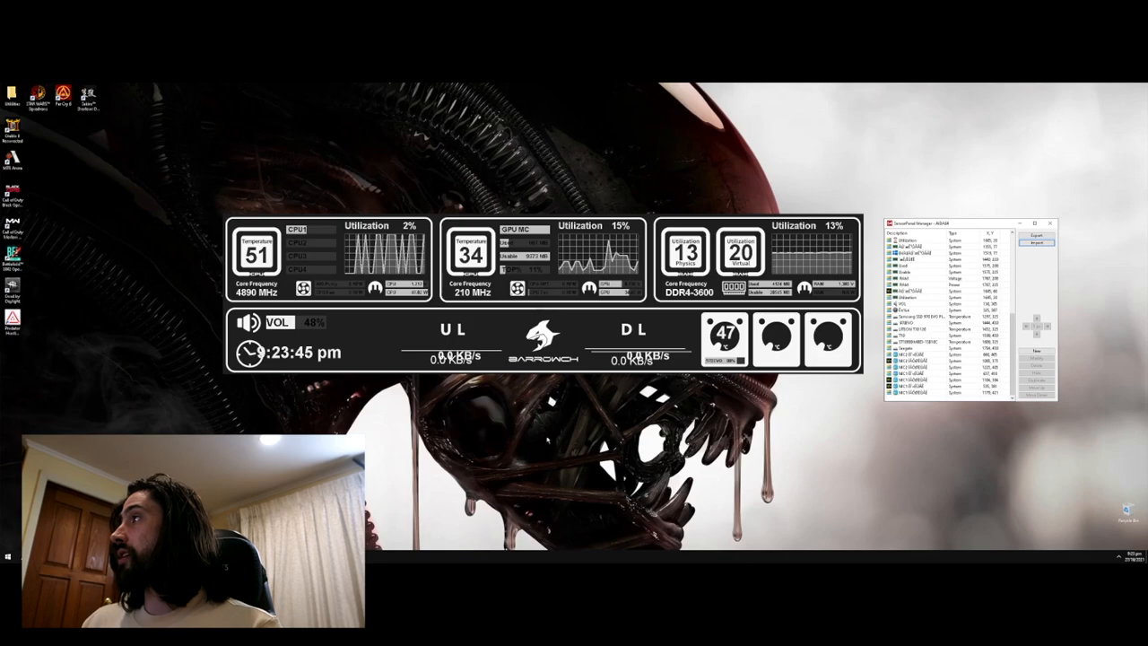
Review the Display settings page: monitor arrangement, resolution, orientation and Multiple displays.
right_click(552, 445)
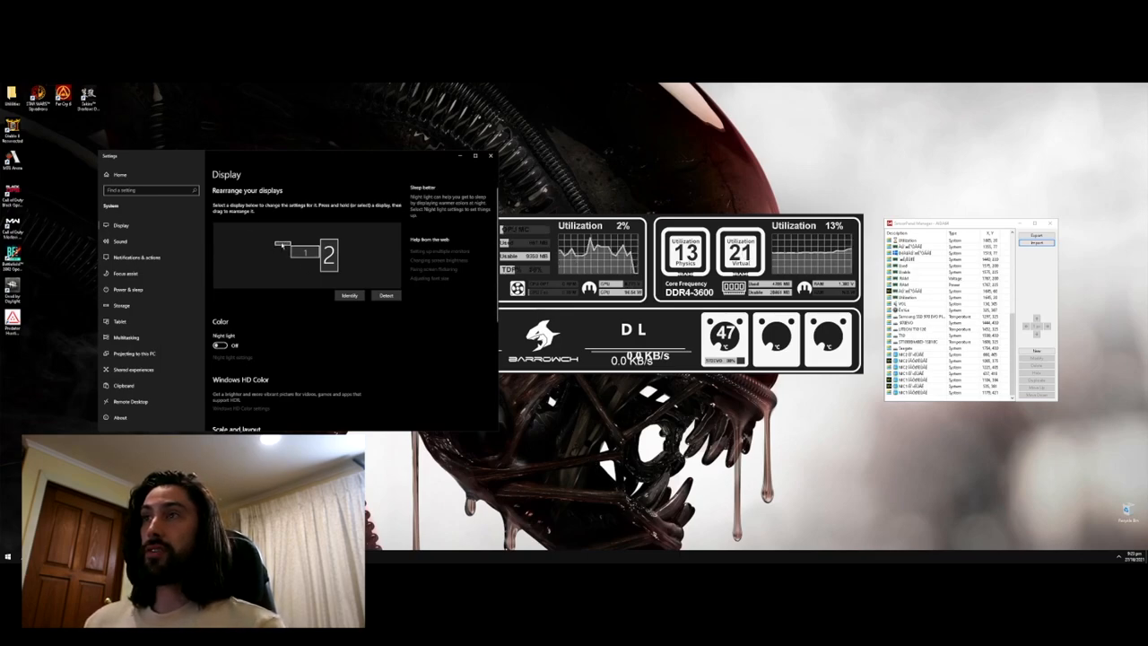
scroll(down, 3)
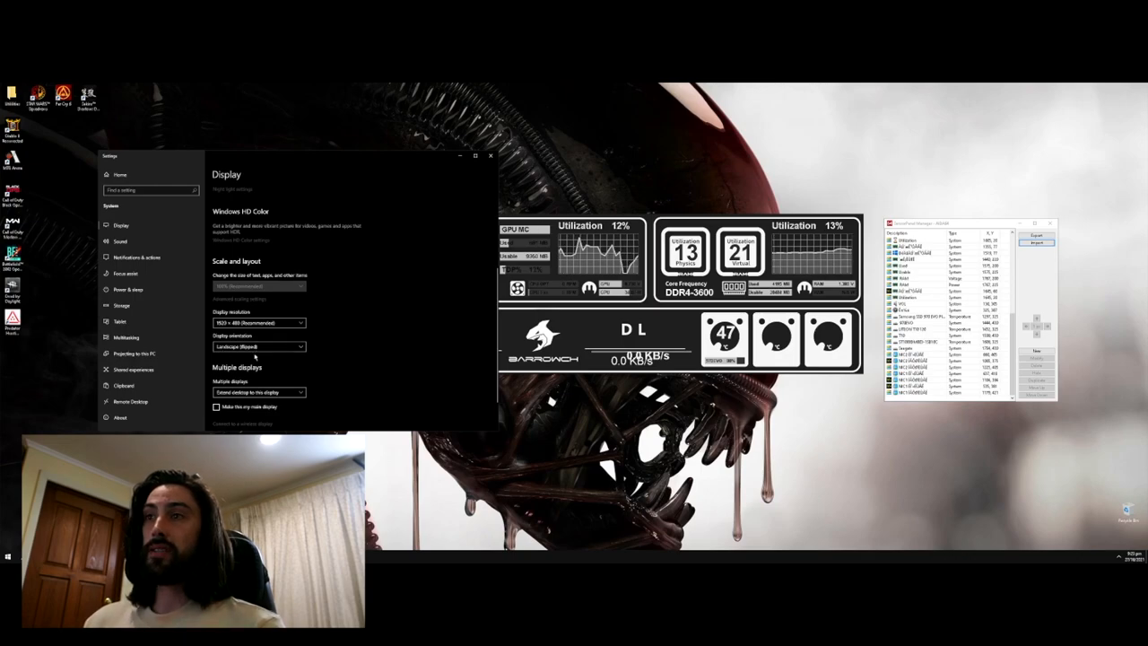
mouse_move(239, 285)
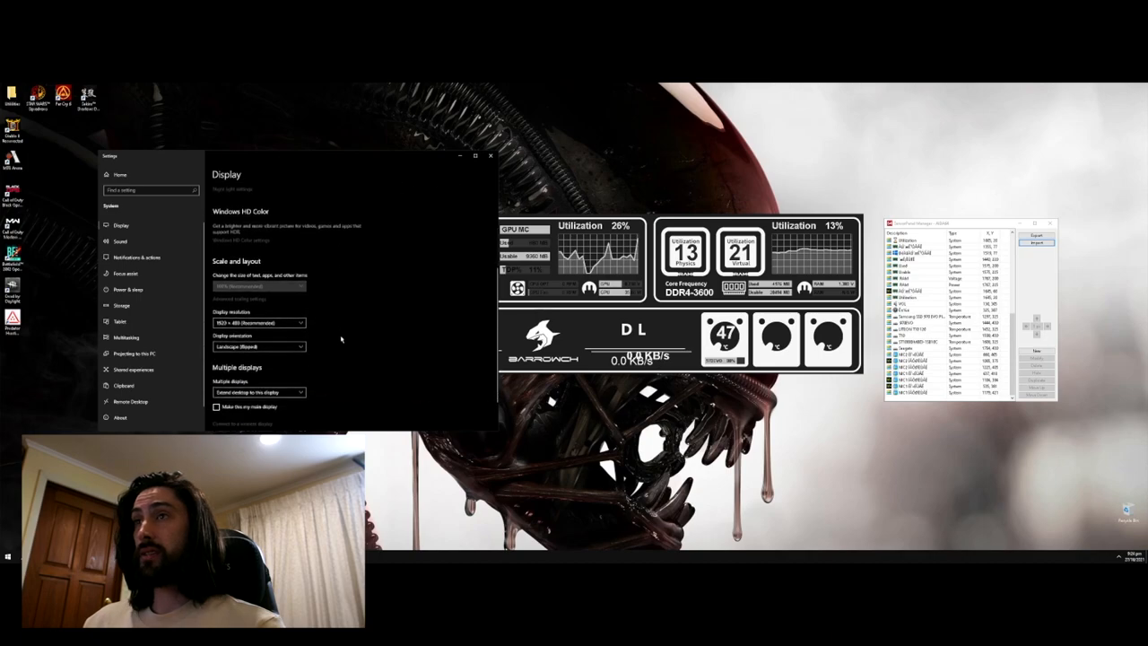
scroll(up, 3)
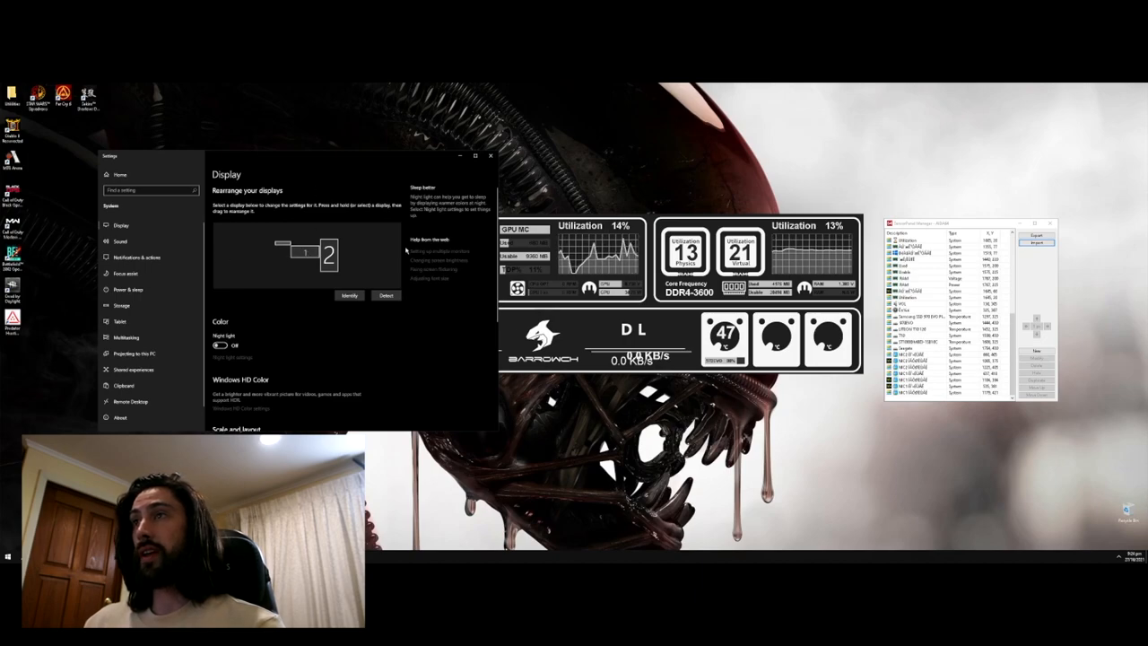
scroll(down, 3)
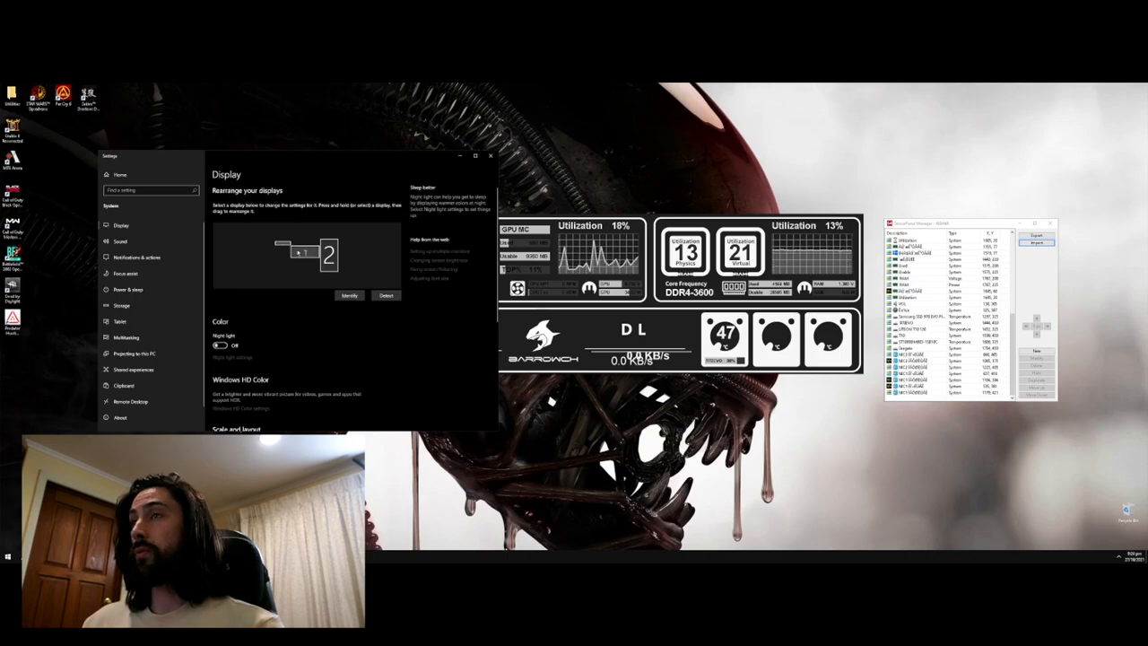
mouse_move(492, 156)
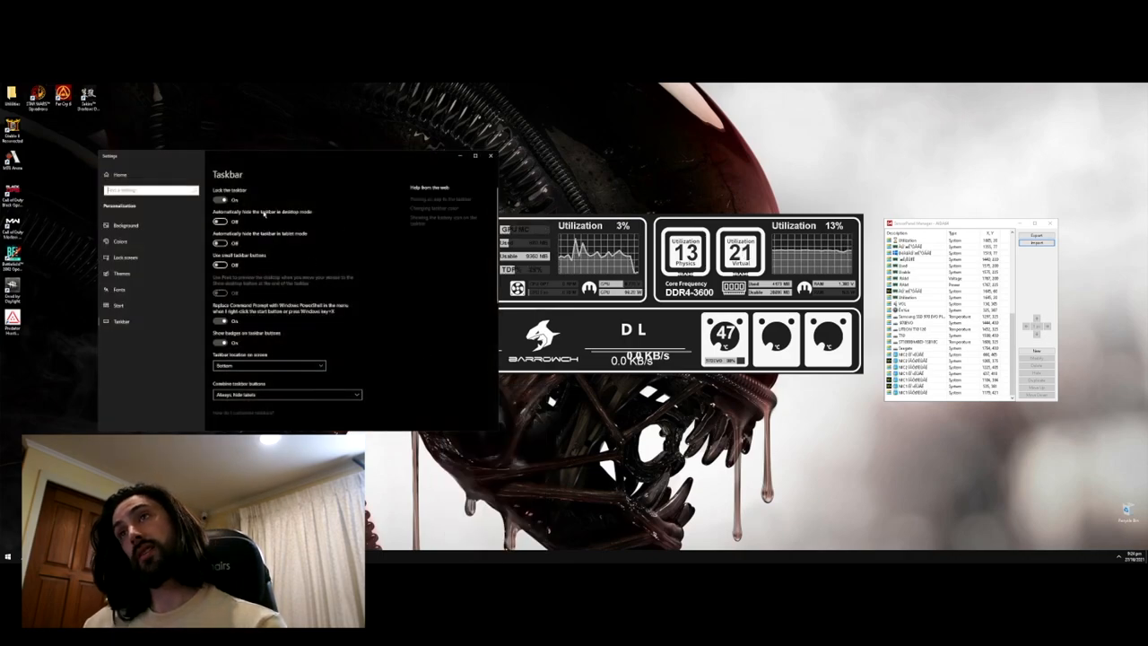
Review the taskbar's Multiple displays options, then bring up the sensor panel's options to reposition it.
scroll(down, 3)
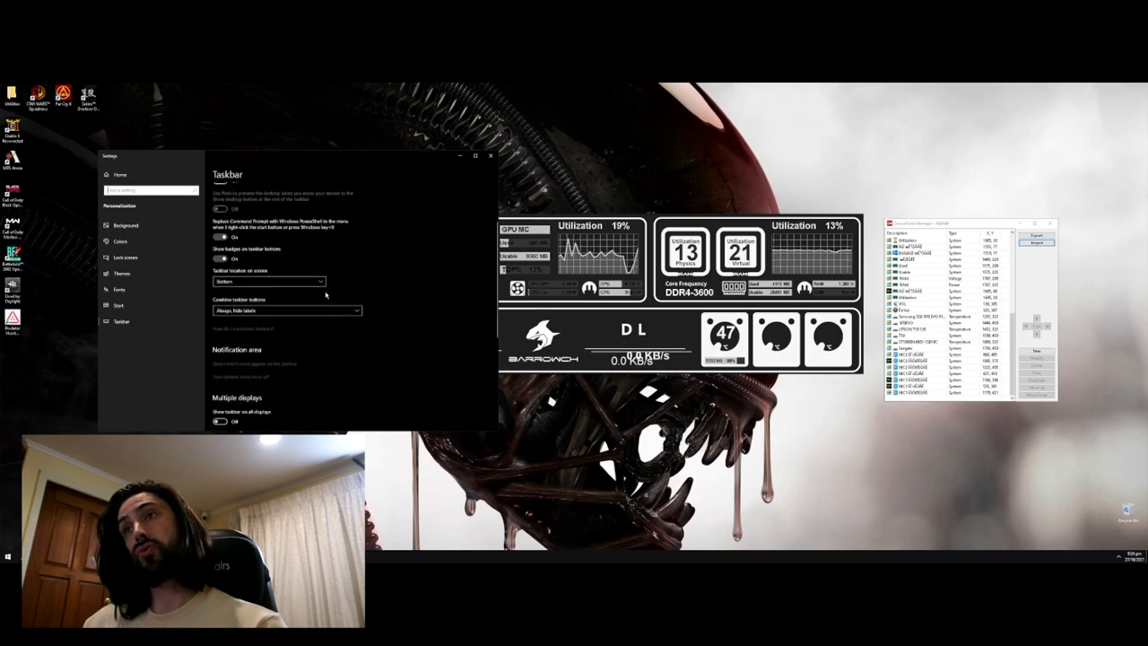
scroll(down, 3)
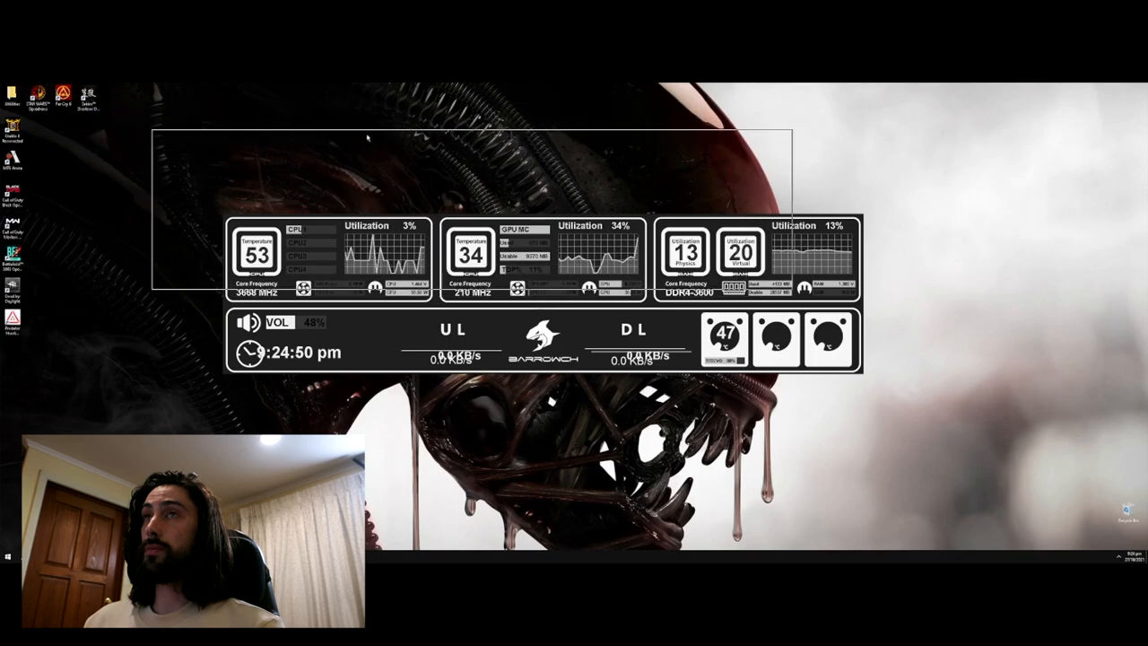
right_click(470, 230)
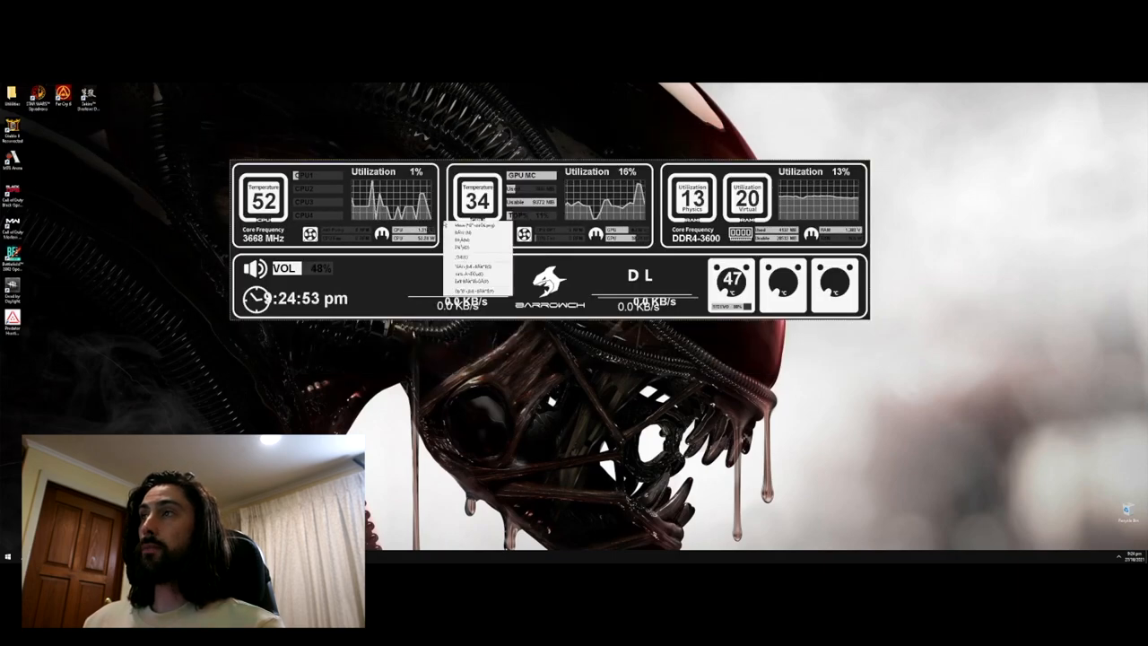